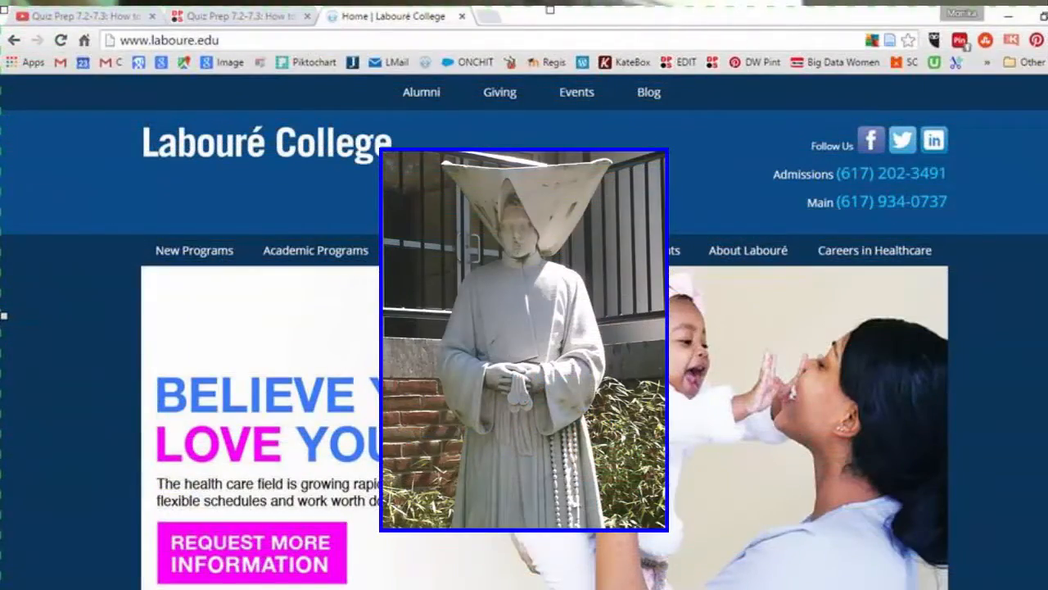
# From the Quiz Prep 7.2-7.3 video's description, follow the dethwench.com blog link.
pyautogui.click(82, 10)
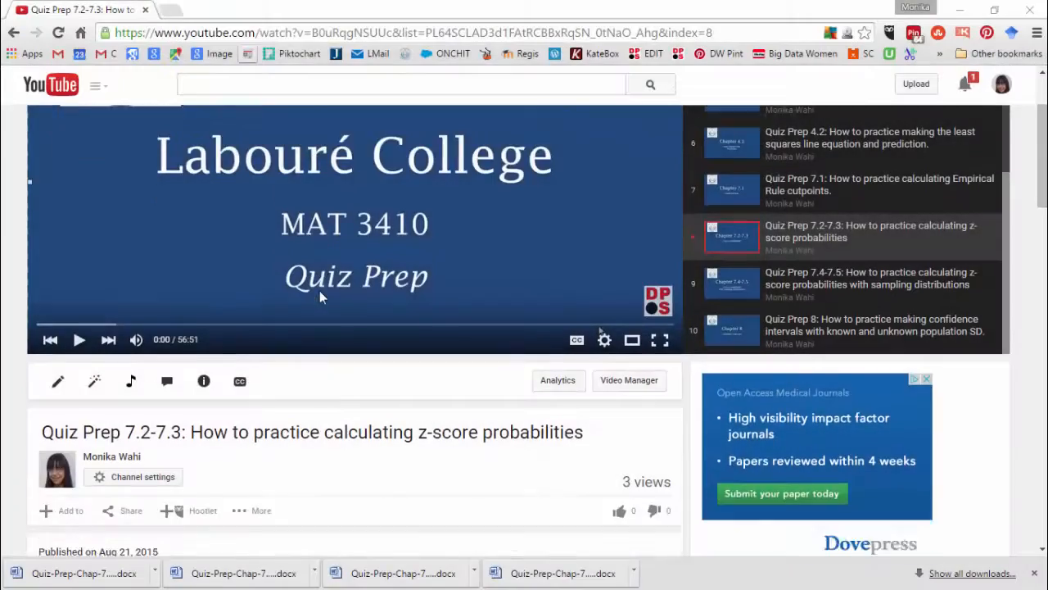
pyautogui.scroll(-3)
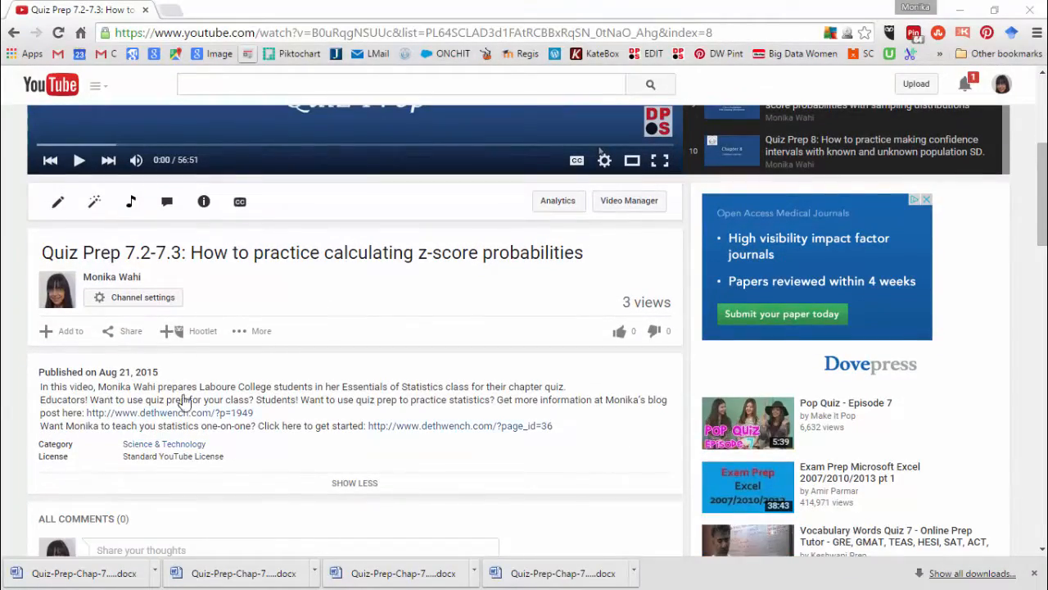
pyautogui.click(171, 412)
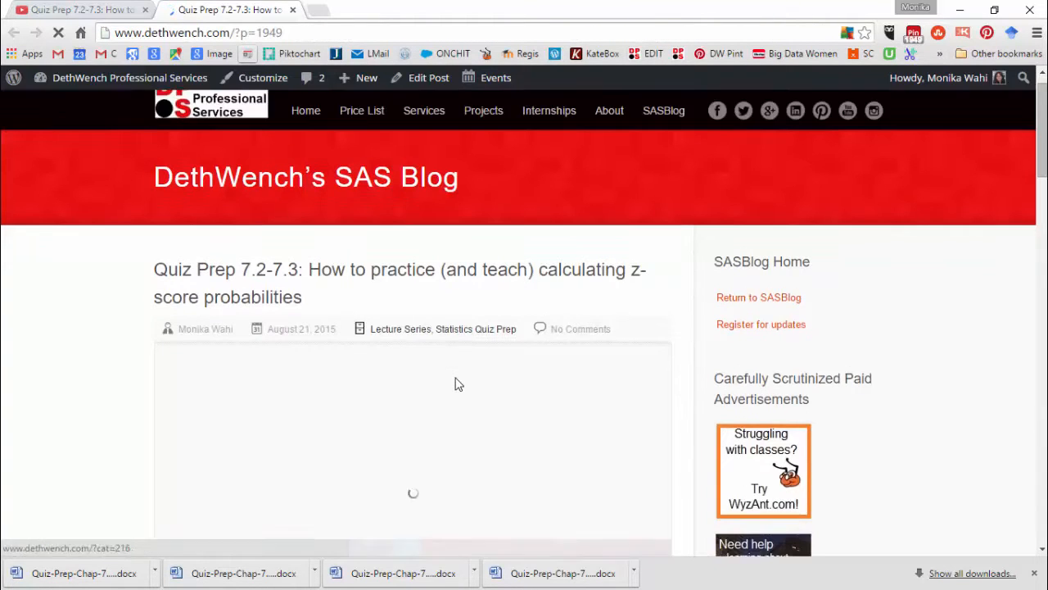
# Scroll past the embedded video to the Download the Materials section with Questions and Answers.
pyautogui.scroll(-3)
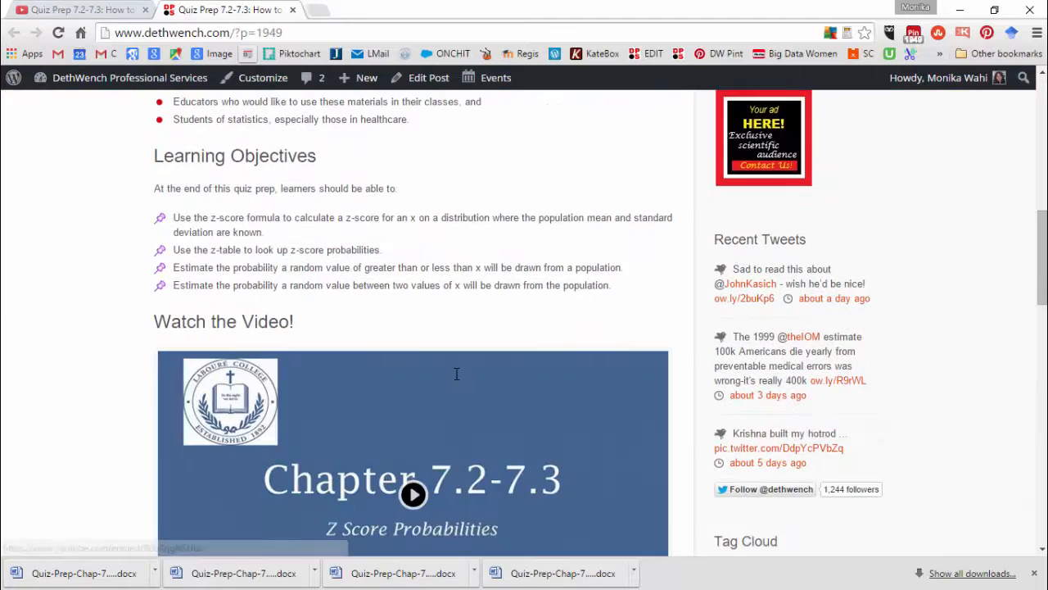
pyautogui.scroll(-3)
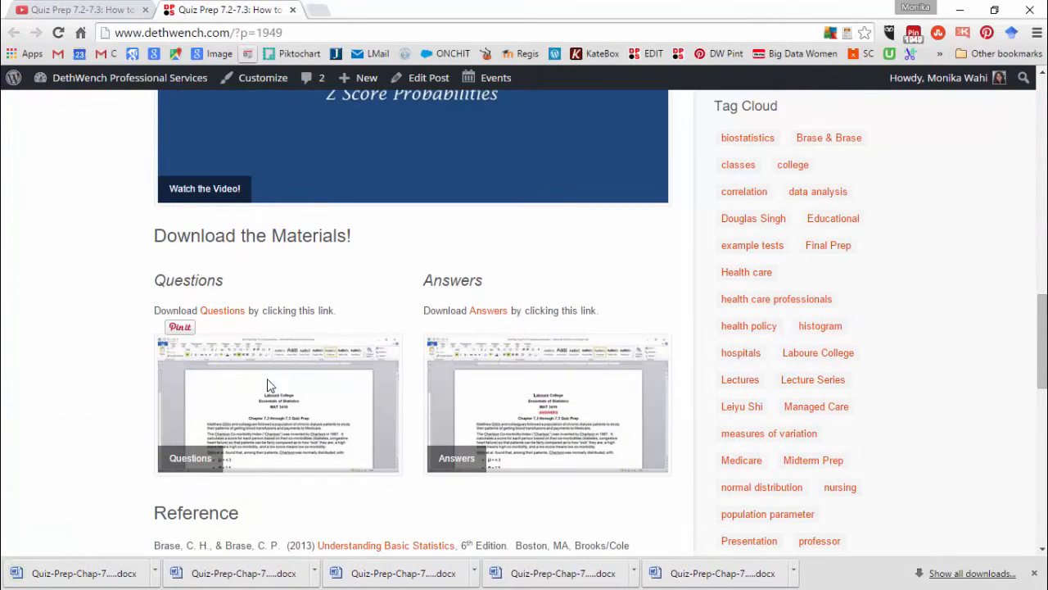
pyautogui.moveTo(488, 311)
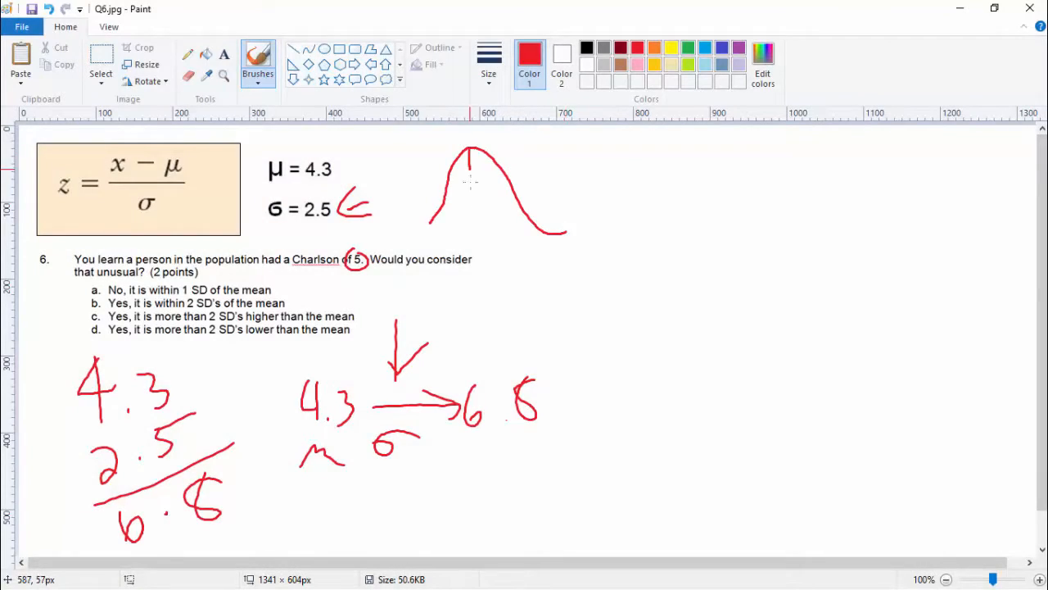
# Handwrite in red the question 6 z-score working with mean 4.3 and SD 2.5.
pyautogui.moveTo(473, 150); pyautogui.dragTo(473, 242)
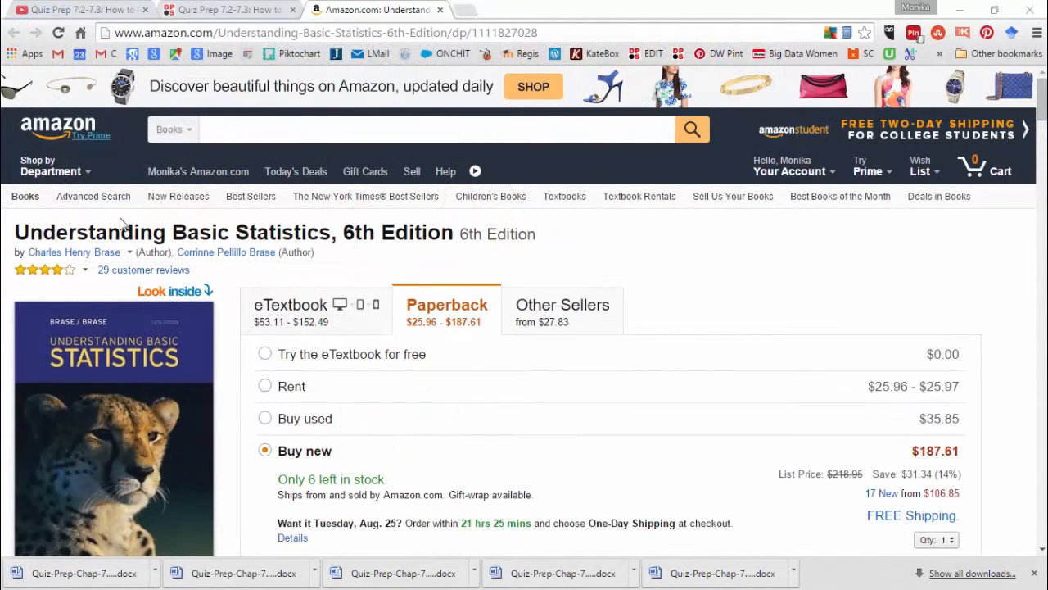
pyautogui.moveTo(687, 255)
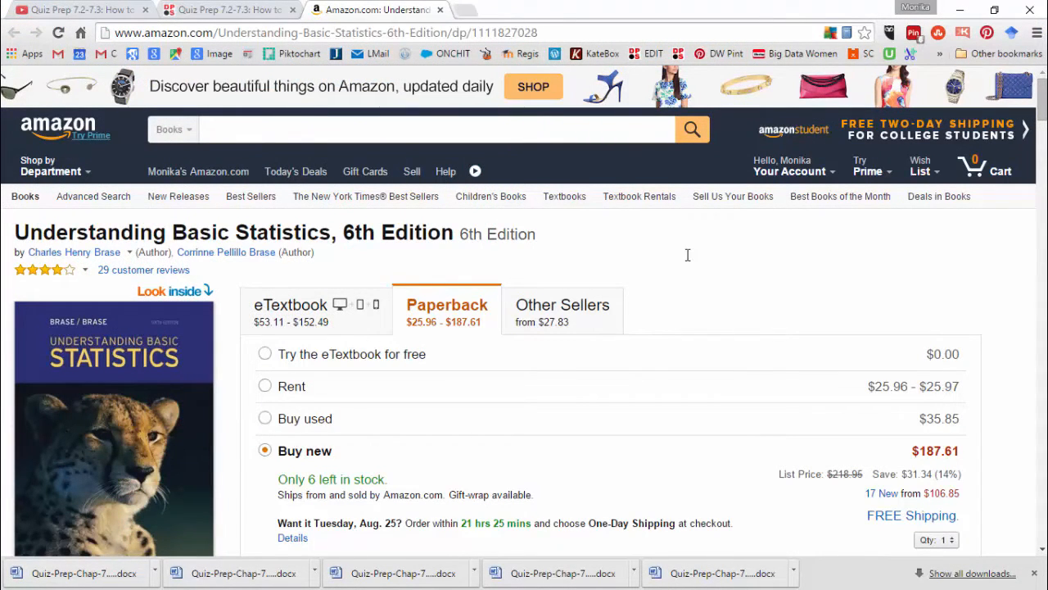
# Scroll the Understanding Basic Statistics, 6th Edition page to its rent, used and new prices.
pyautogui.scroll(-3)
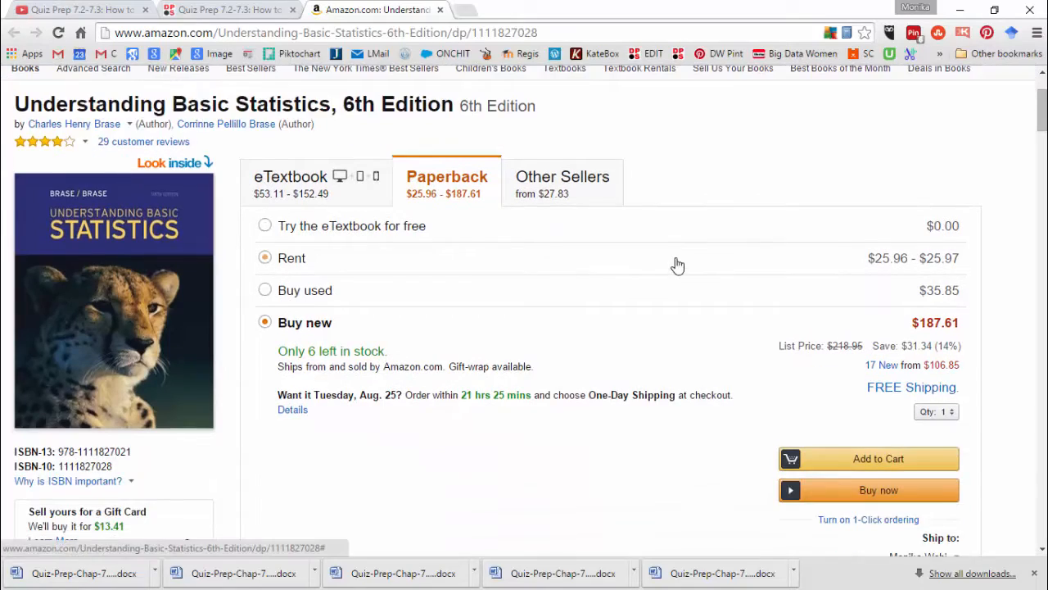
pyautogui.scroll(-3)
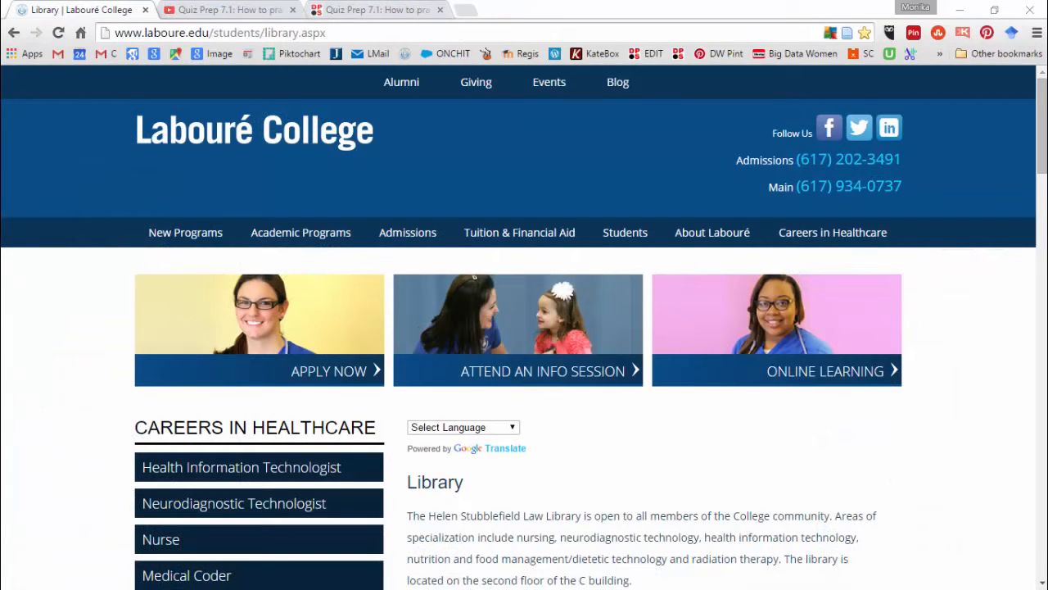
pyautogui.moveTo(242, 18)
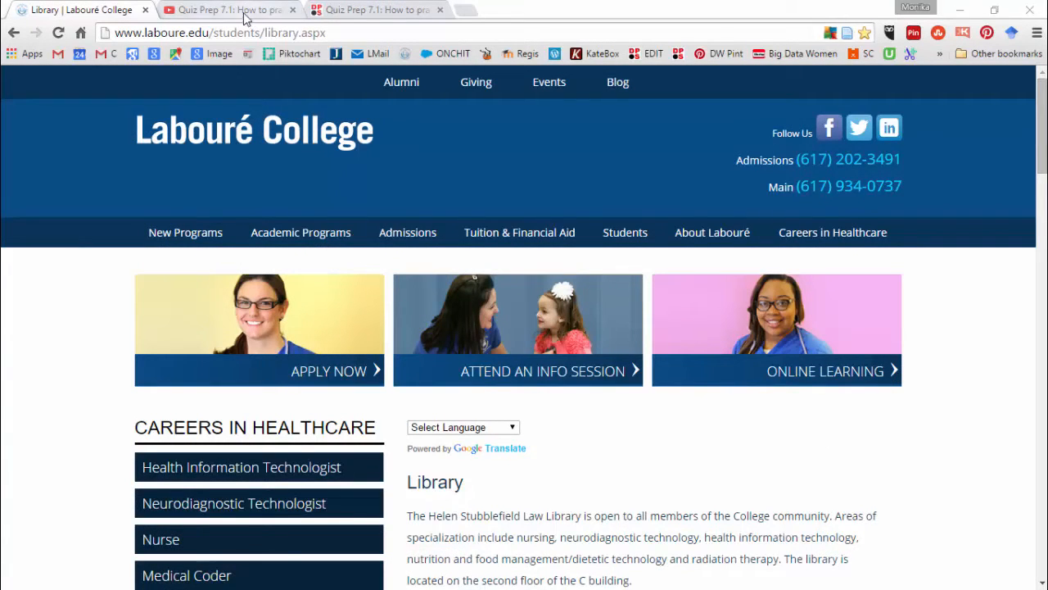
# Show the Quiz Prep 7.1 Empirical Rule video, then the Chapter 7.1 answers .docx in Word.
pyautogui.click(222, 10)
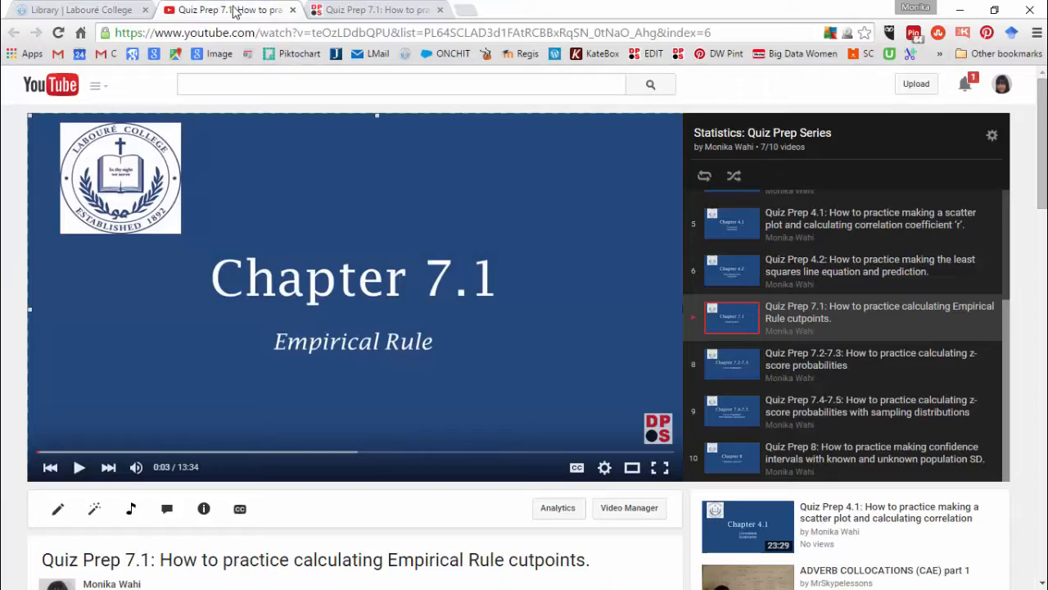
pyautogui.click(373, 10)
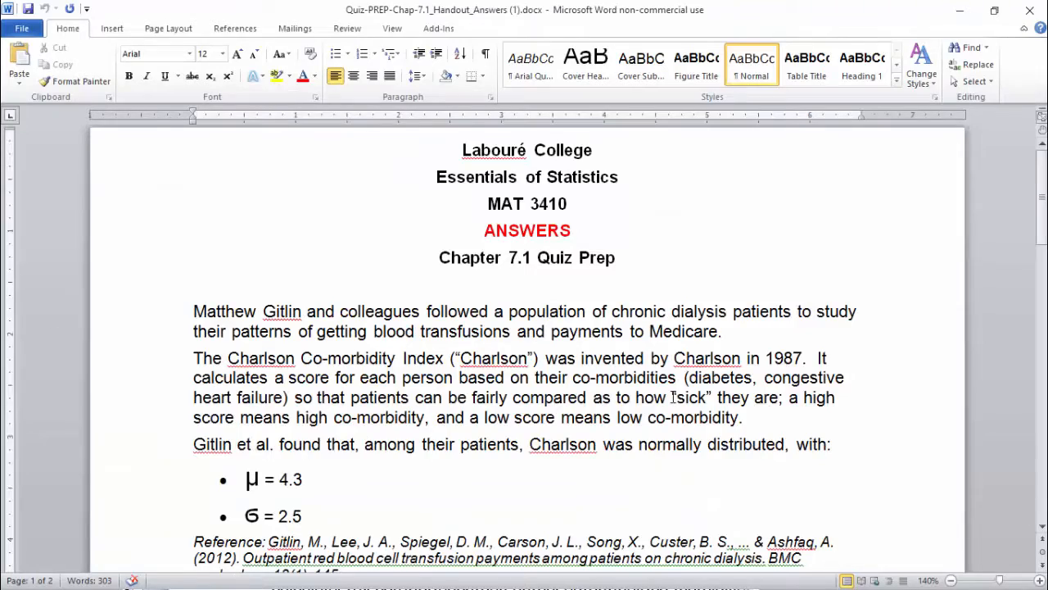
pyautogui.scroll(-3)
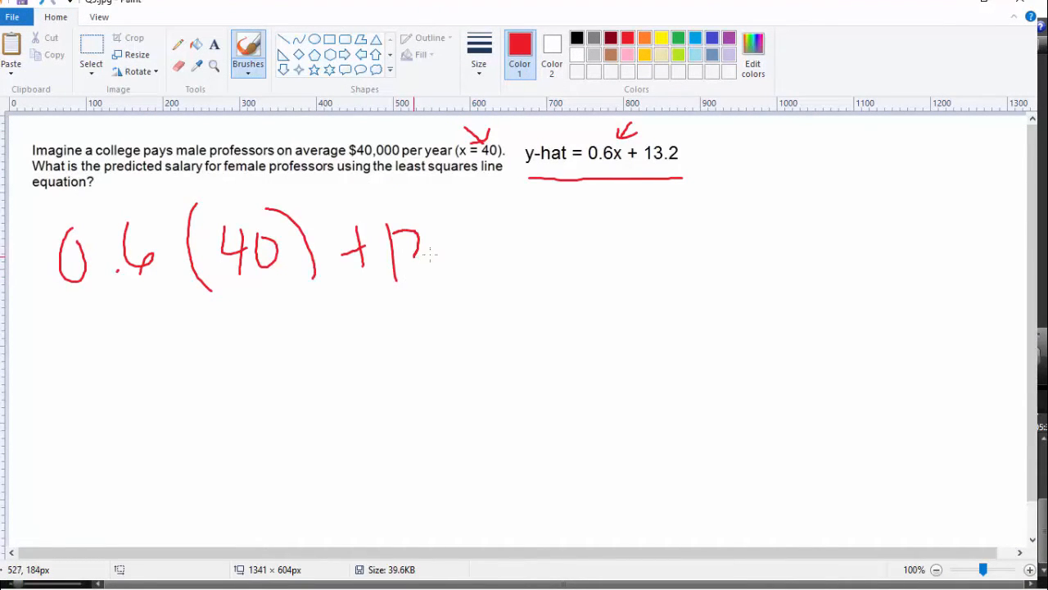
# Handwrite 13.2 in red to complete 0.6(40) + 13.2 = below the question.
pyautogui.moveTo(401, 237); pyautogui.dragTo(532, 262)
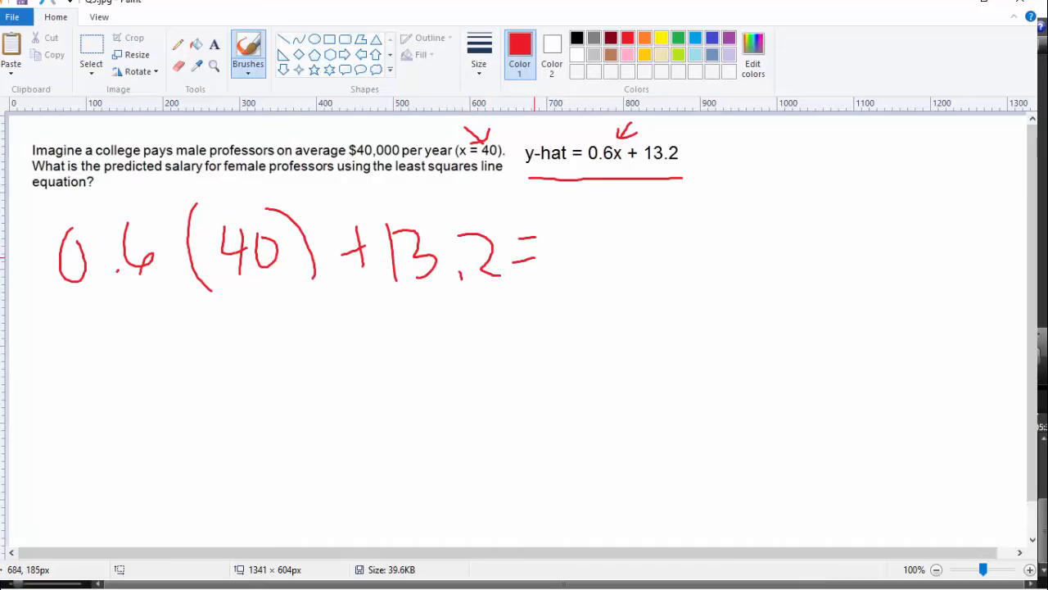